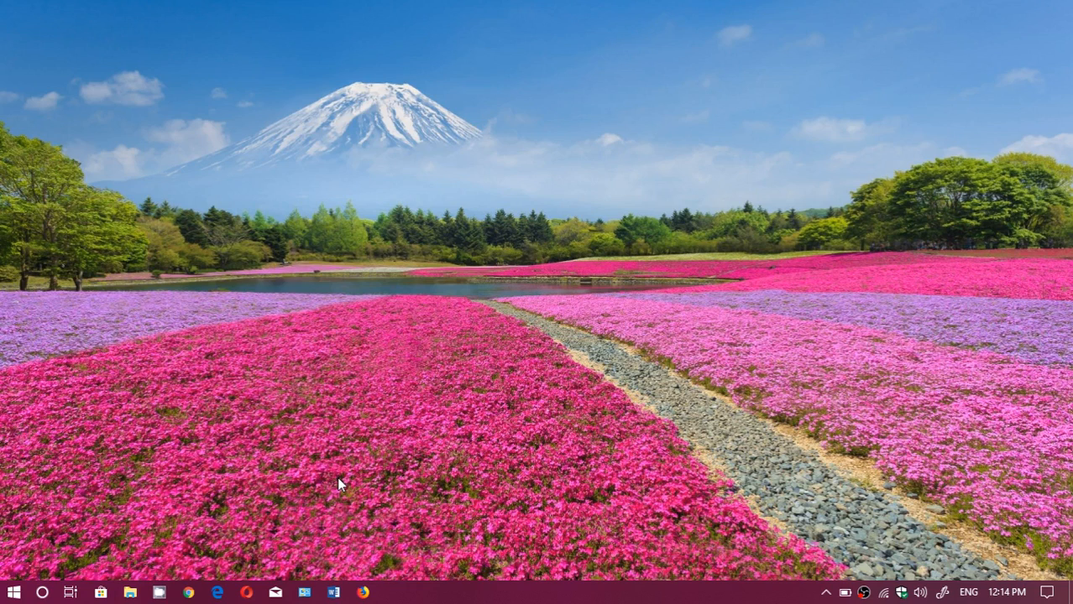
mouse_move(541, 425)
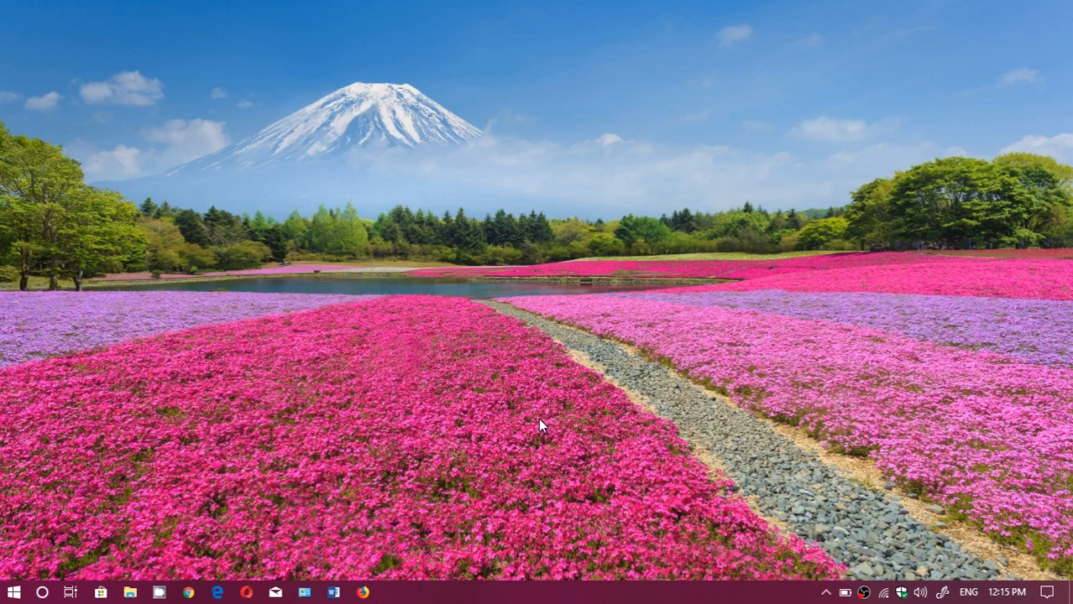
Step: Open the Windows 10 Start menu from the taskbar's Start button
click(12, 592)
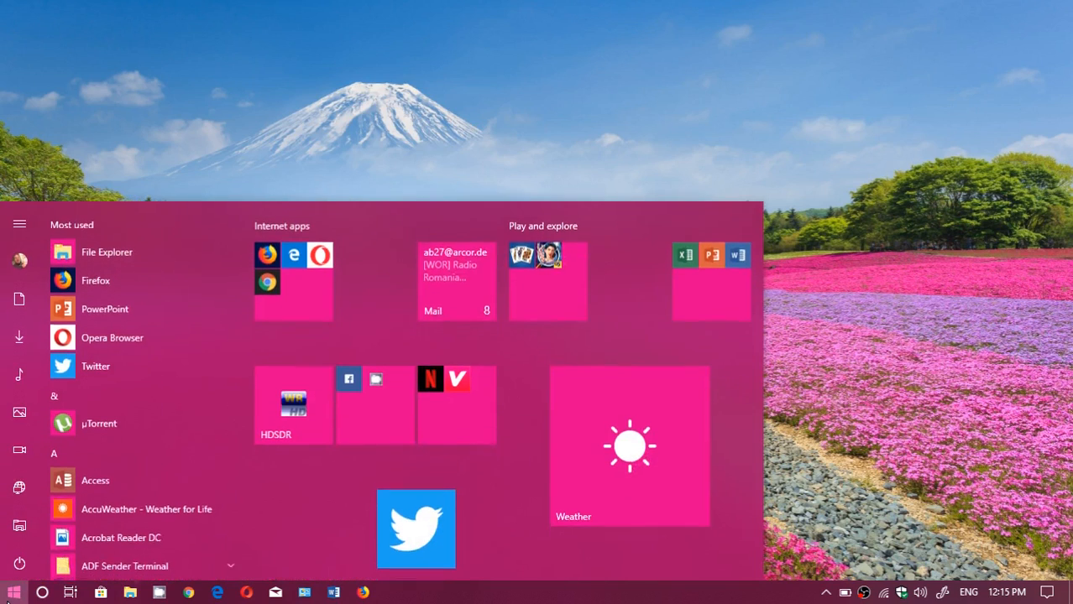
click(19, 563)
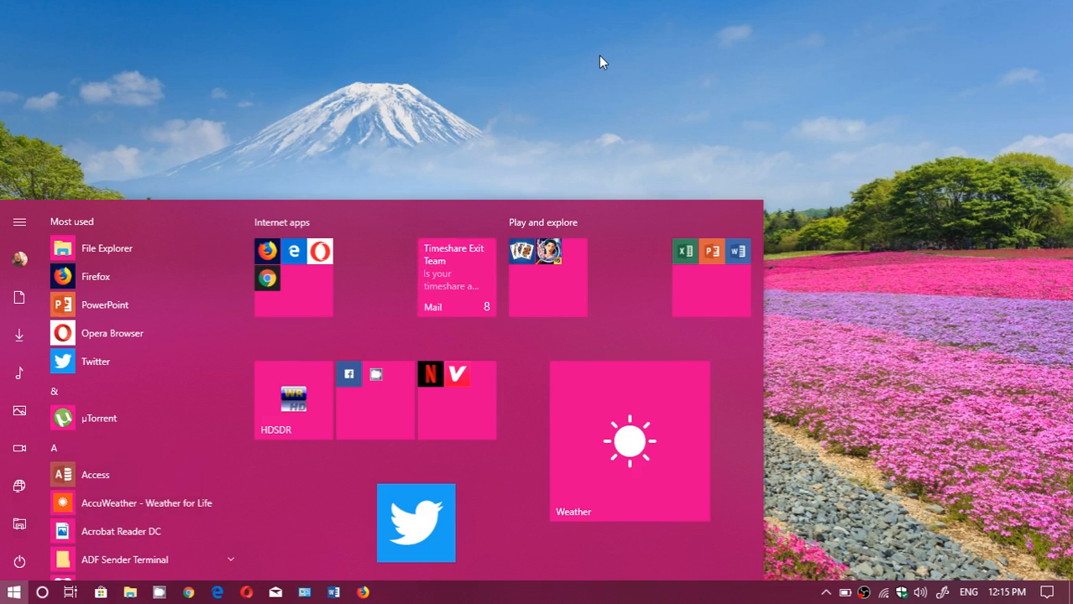
mouse_move(865, 192)
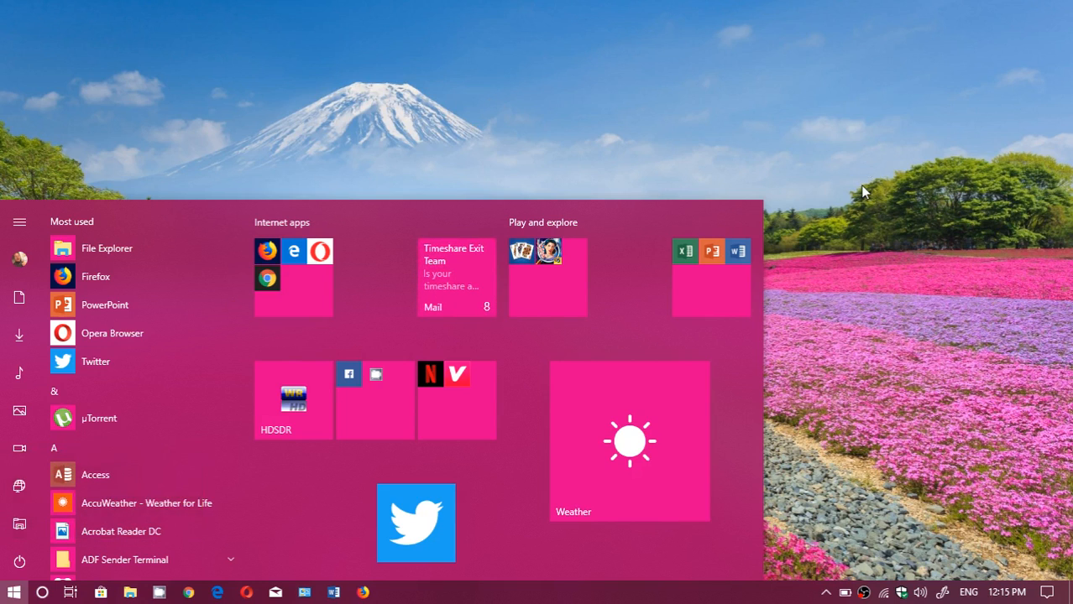